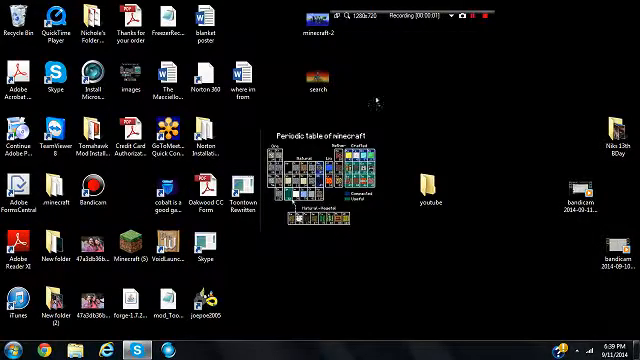
Launch Google Chrome from the taskbar to reach the YouTube home page
left_click(162, 20)
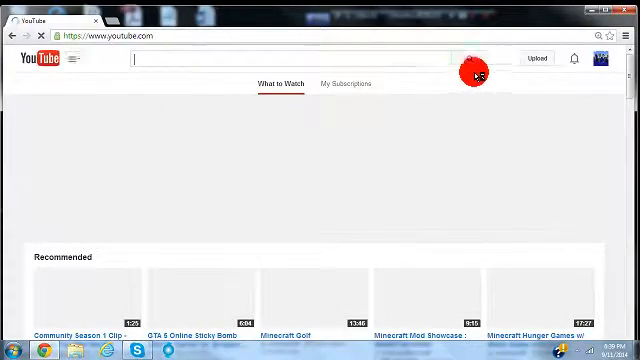
left_click(538, 57)
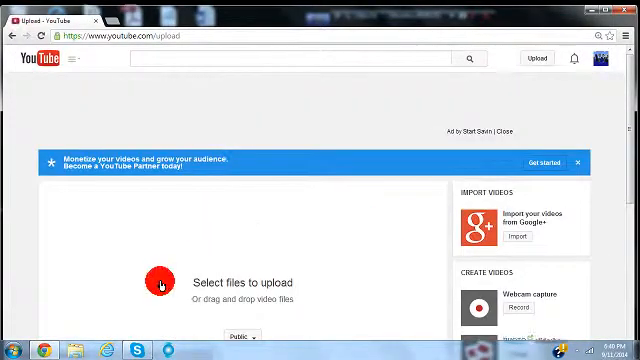
scroll("down", 3)
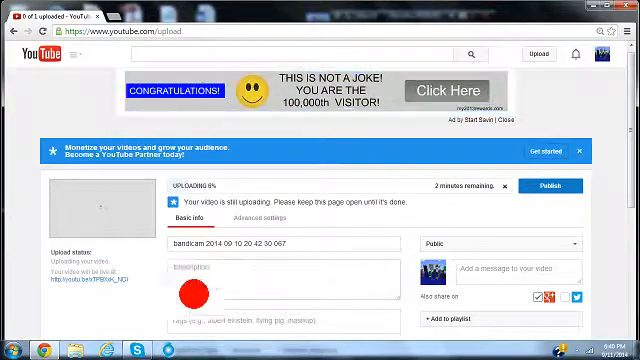
Scroll through the YouTube What to Watch home page recommendations
scroll("down", 3)
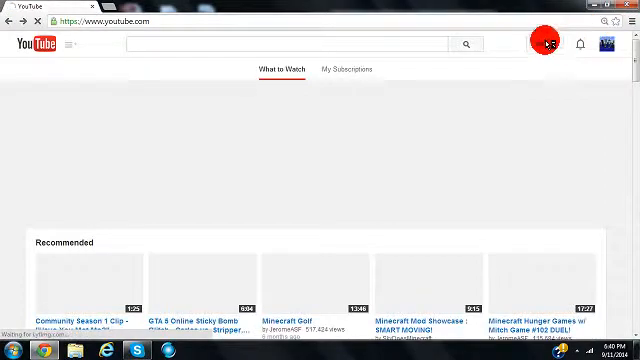
Reopen Upload and scroll down to the Create Videos section with the video editor
left_click(548, 44)
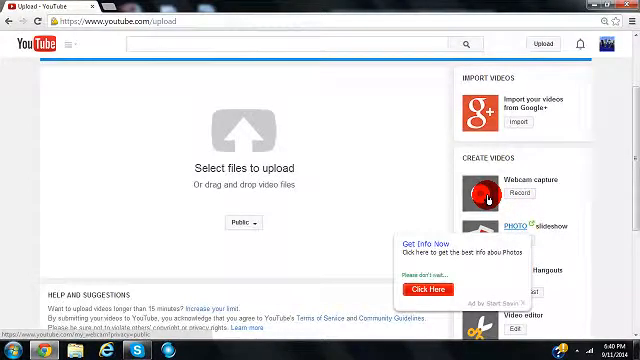
scroll("down", 3)
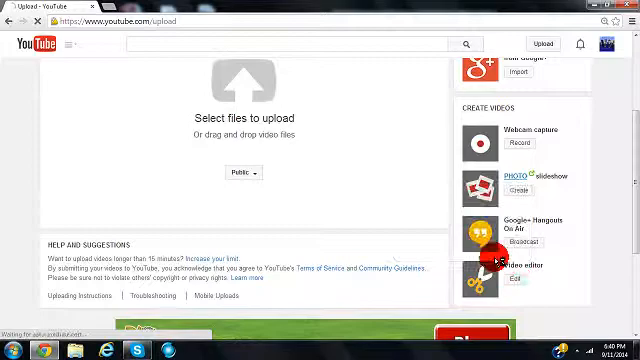
Open the Video Editor from Create Videos and scroll to the uploaded clips library
left_click(510, 283)
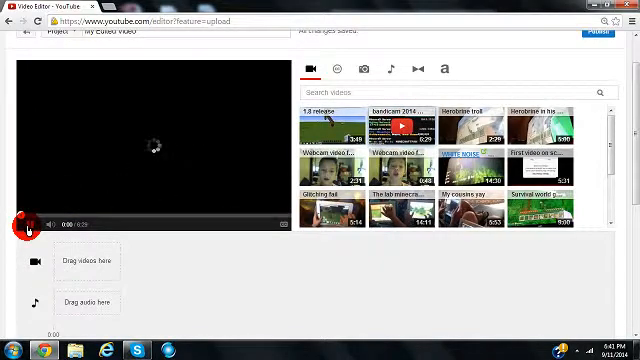
scroll("down", 3)
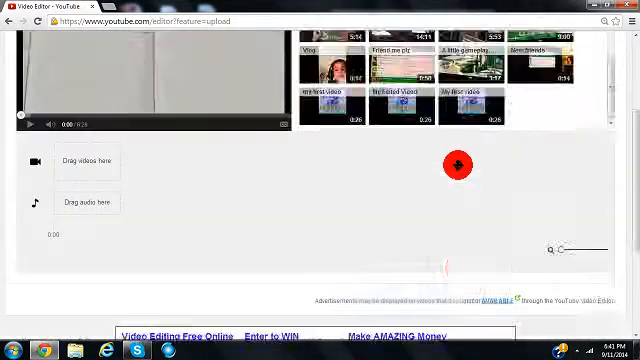